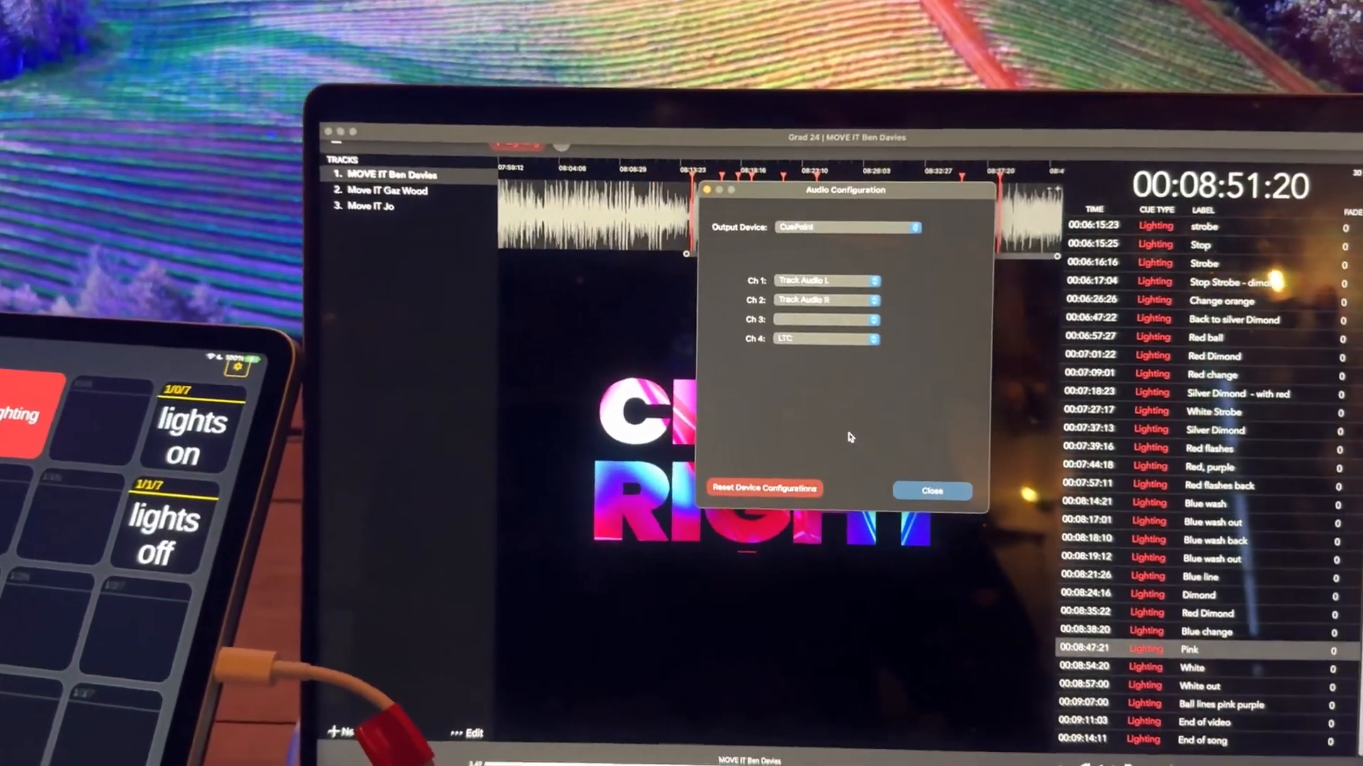
- Close CuePoint's Audio Configuration window to return to the track waveform and cue list
click(932, 490)
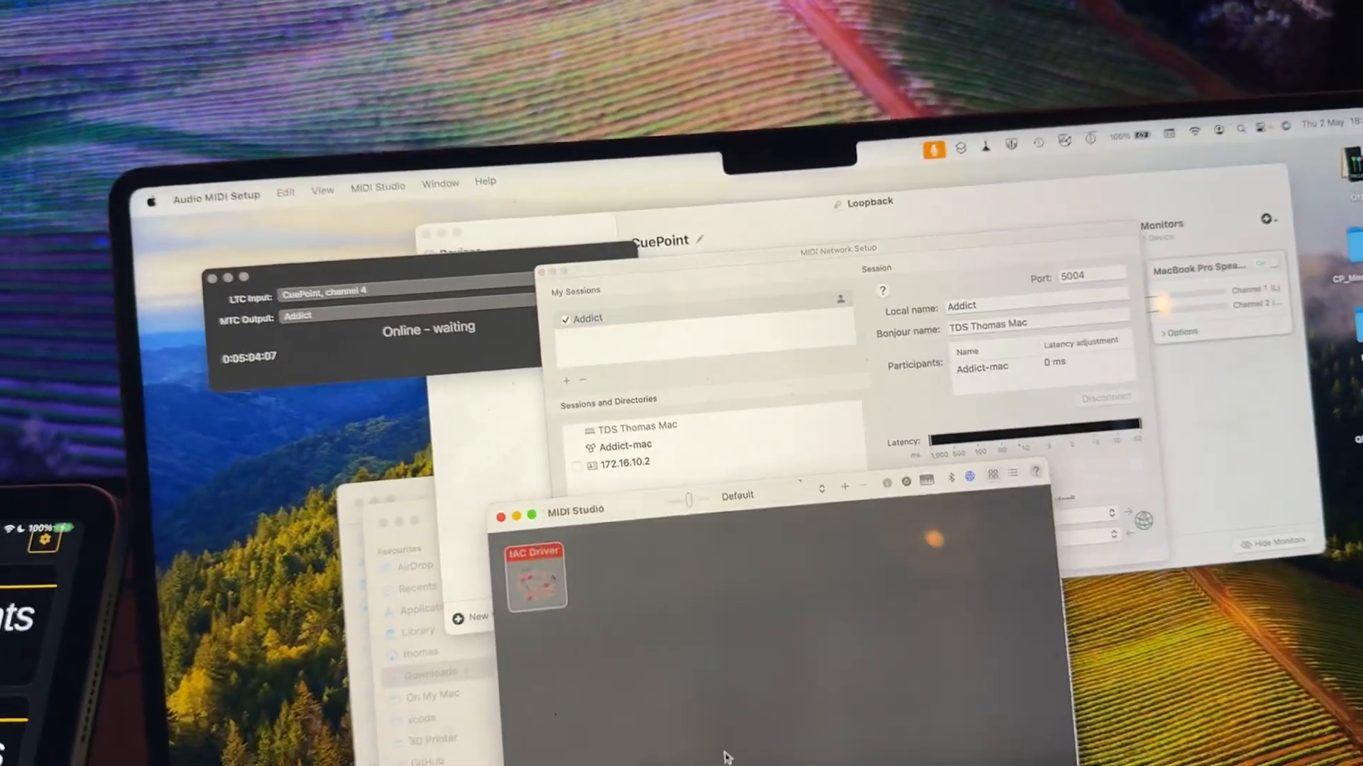
click(613, 189)
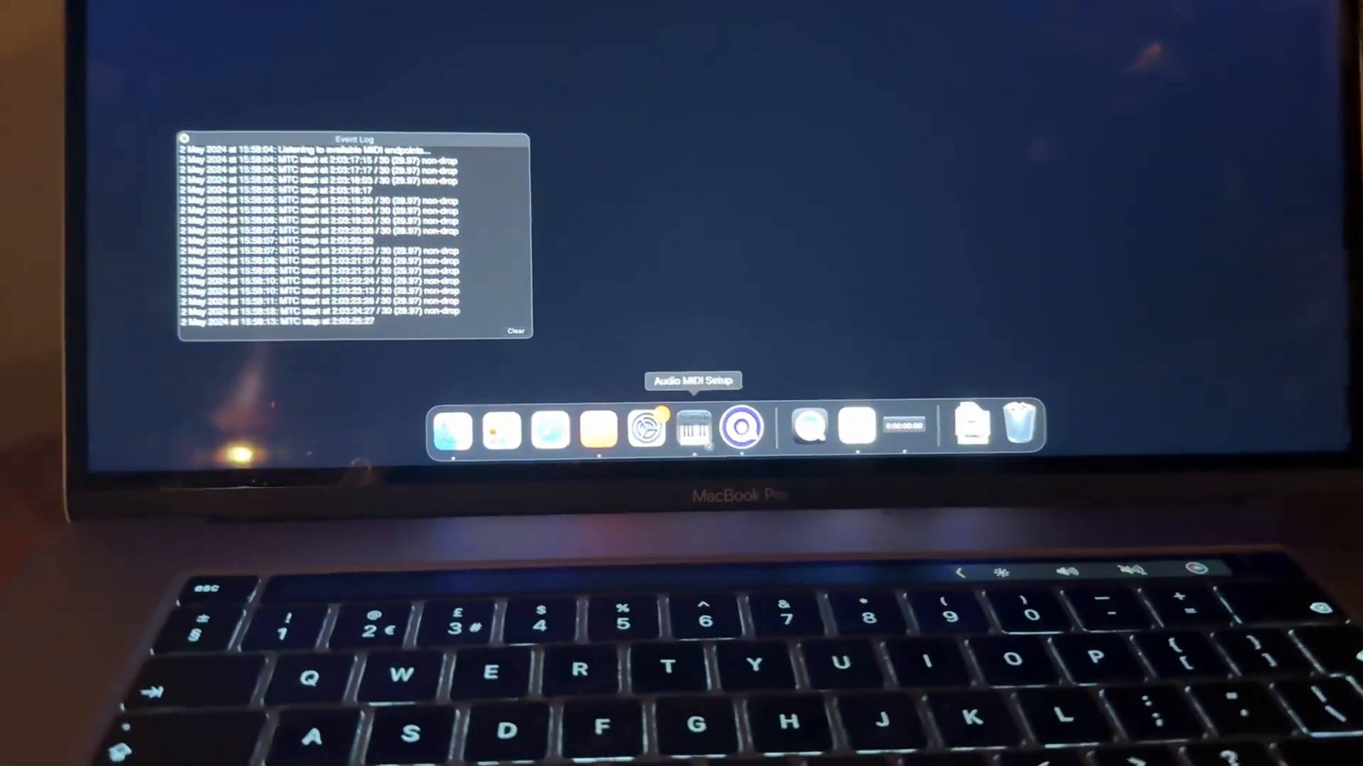
click(692, 431)
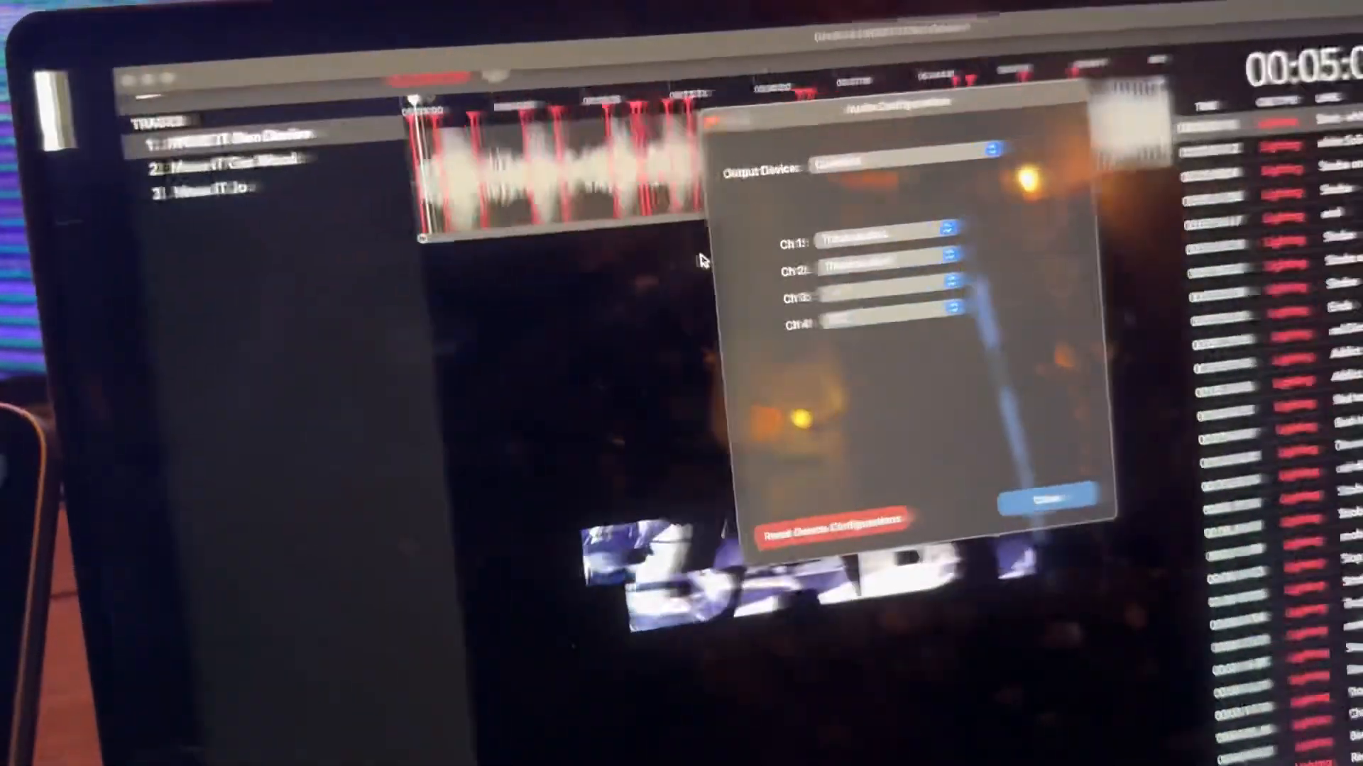
click(1042, 500)
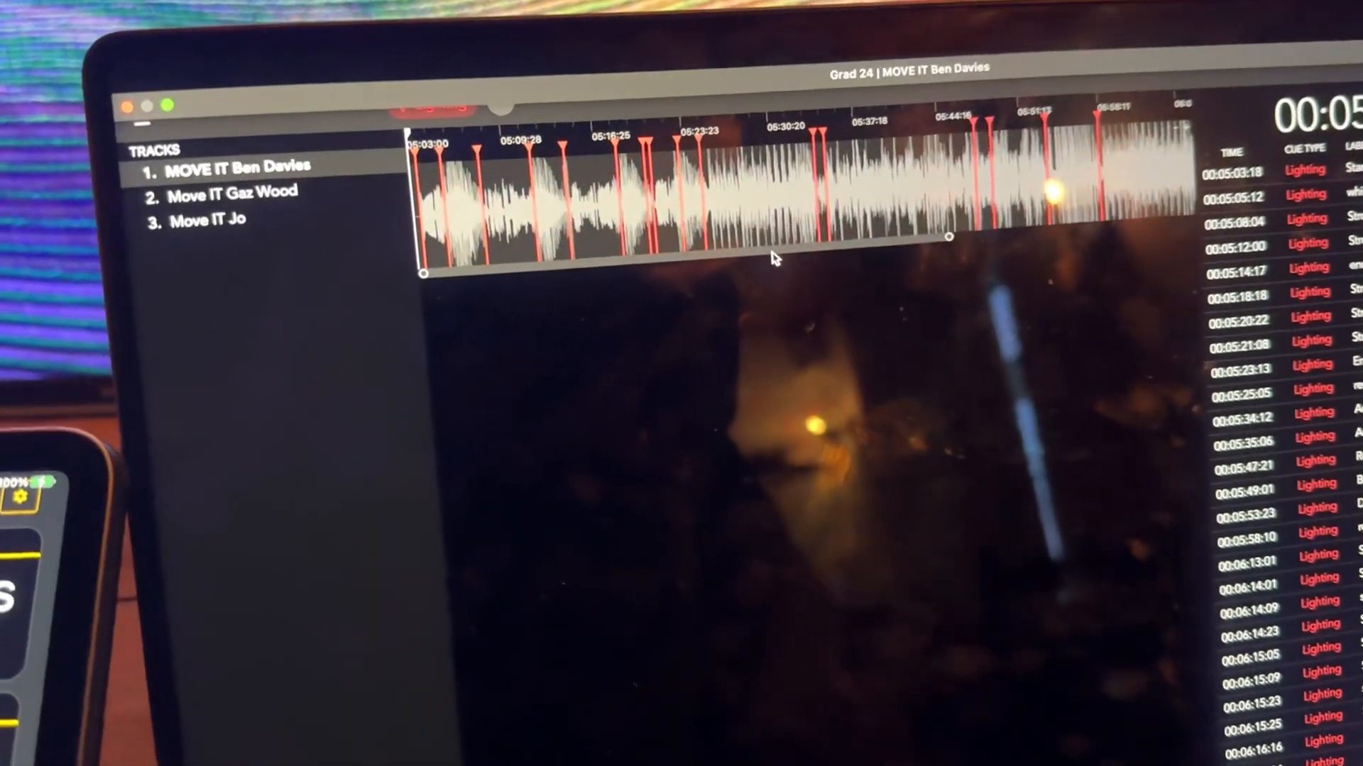